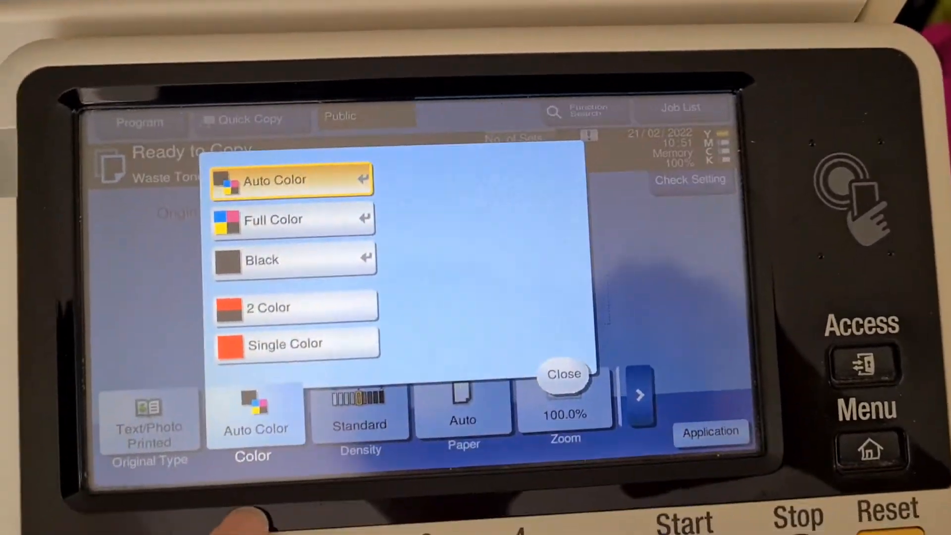
# Step: Choose Full Color copying on A4 paper from tray 1 and confirm the paper choice
pyautogui.click(274, 219)
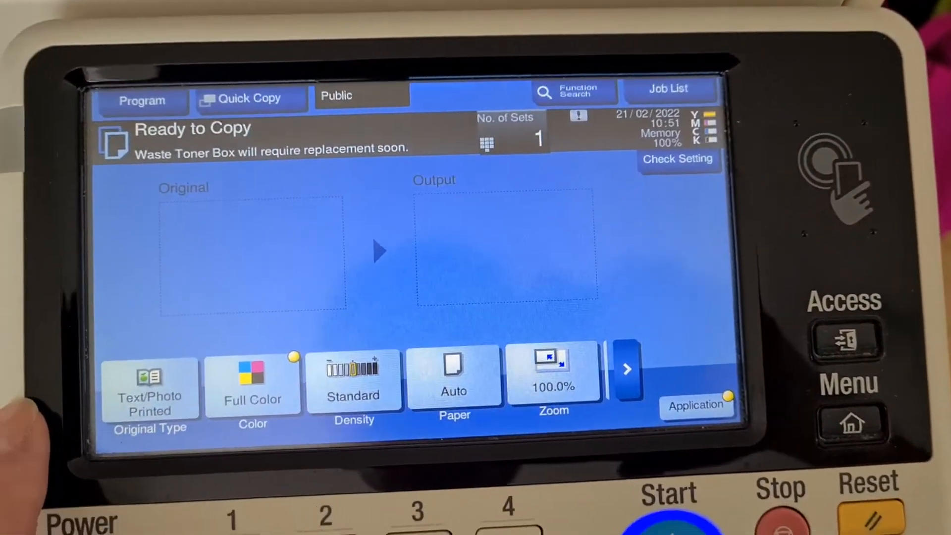
pyautogui.click(454, 381)
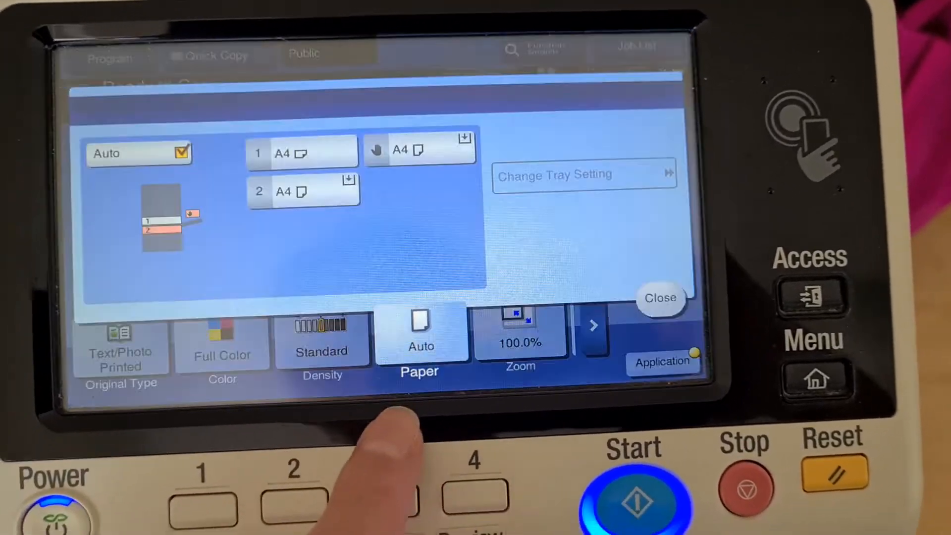
pyautogui.click(303, 153)
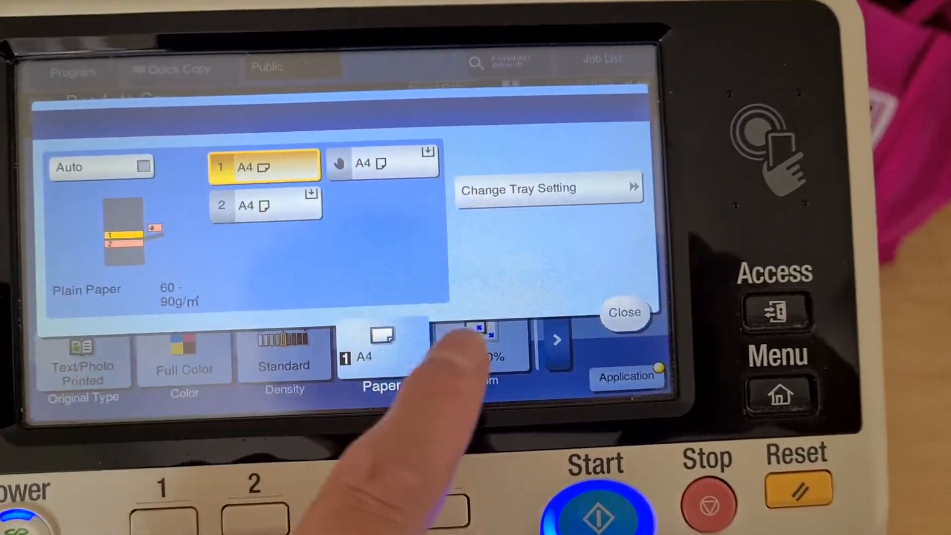
pyautogui.click(624, 312)
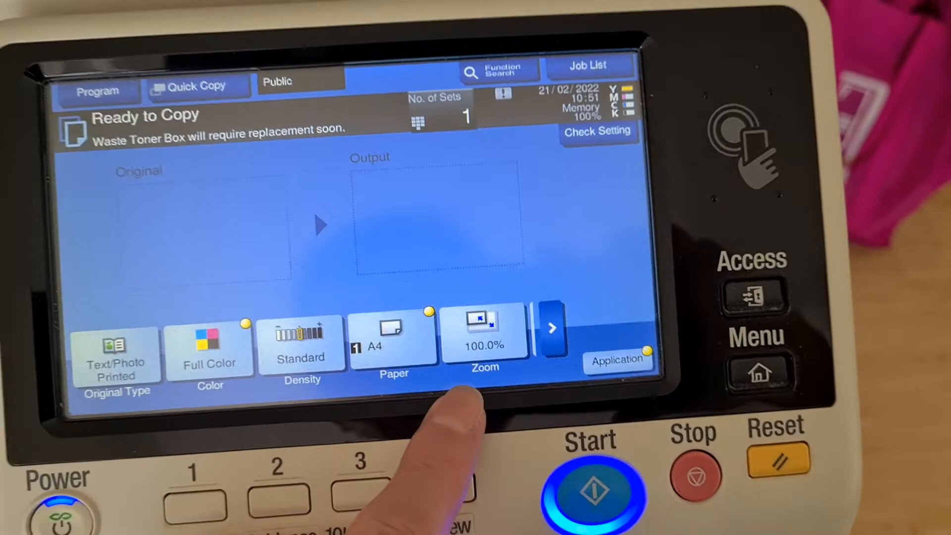
pyautogui.click(618, 361)
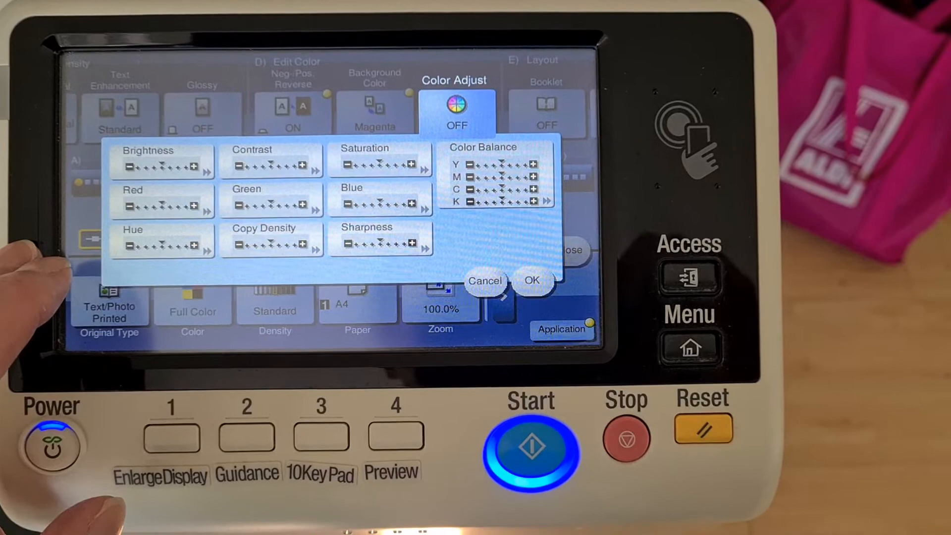
# Step: Bring up the Color Adjust sliders from the Edit Color application page
pyautogui.click(158, 164)
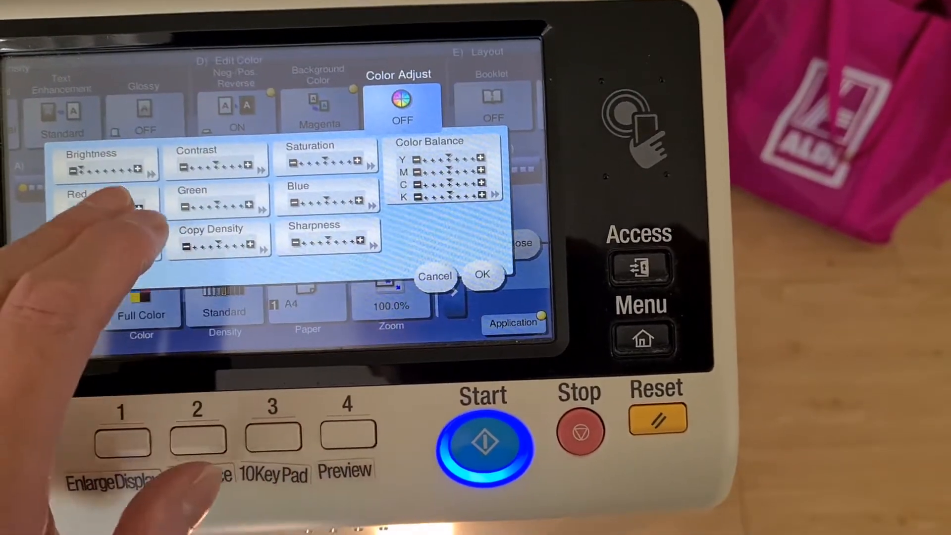
pyautogui.click(109, 206)
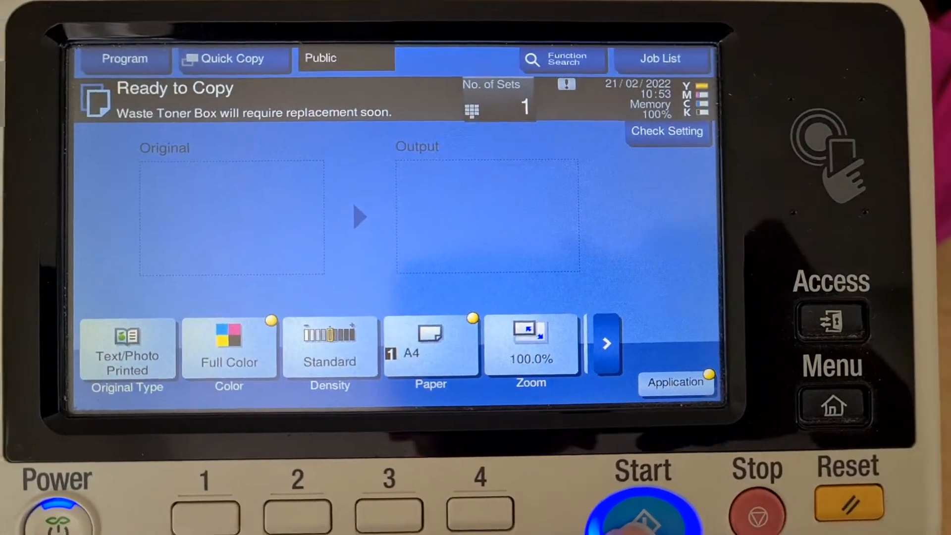
# Step: Set Neg./Pos. Reverse to OFF and go to the Background Color selection
pyautogui.click(636, 524)
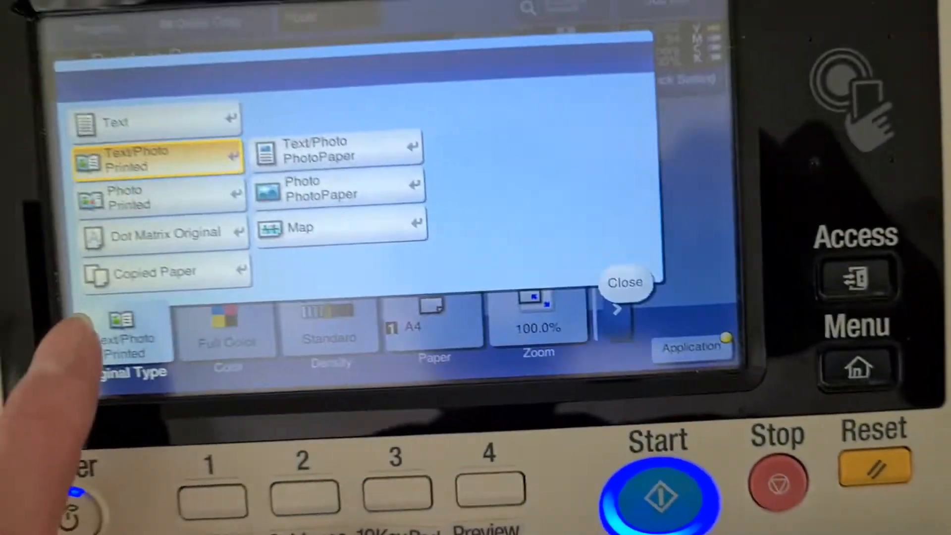
pyautogui.click(626, 283)
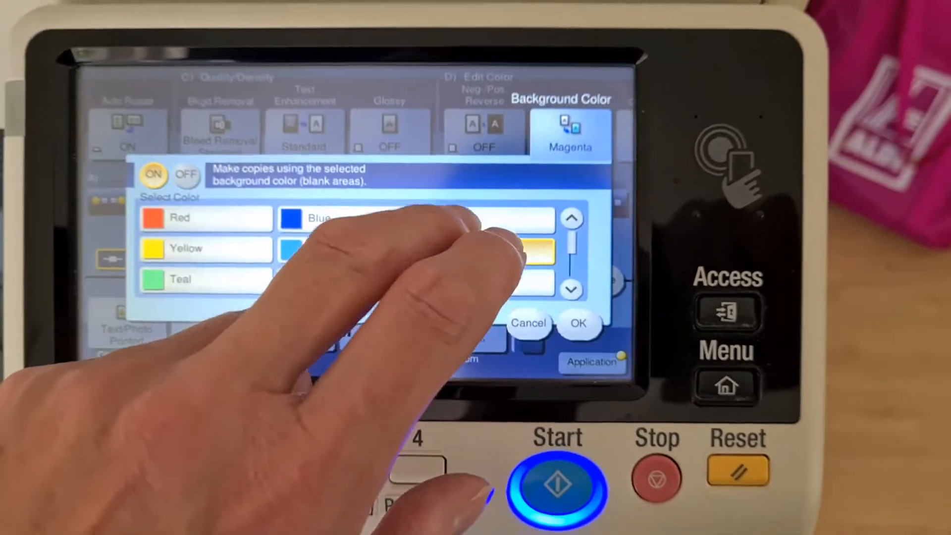
# Step: Turn the background colour off and return to the Ready to Copy screen
pyautogui.click(183, 175)
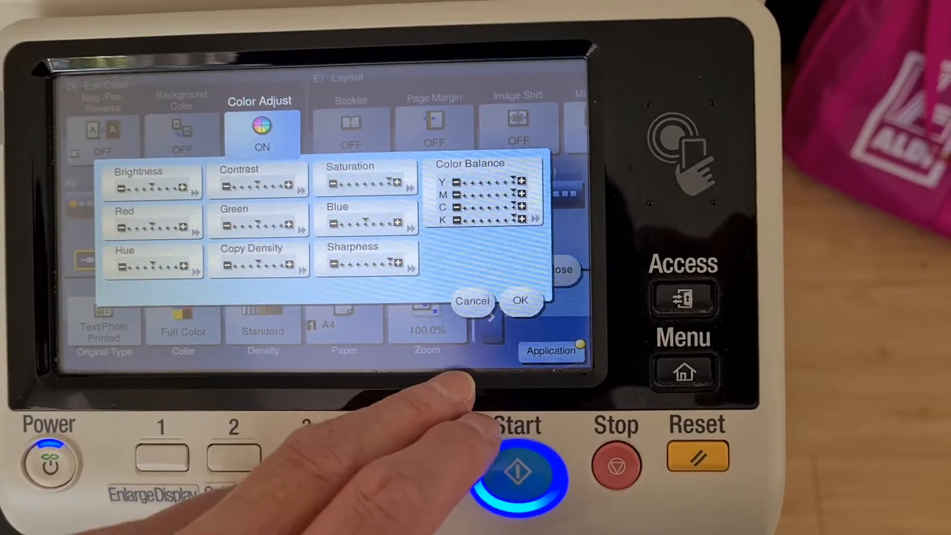
pyautogui.click(521, 301)
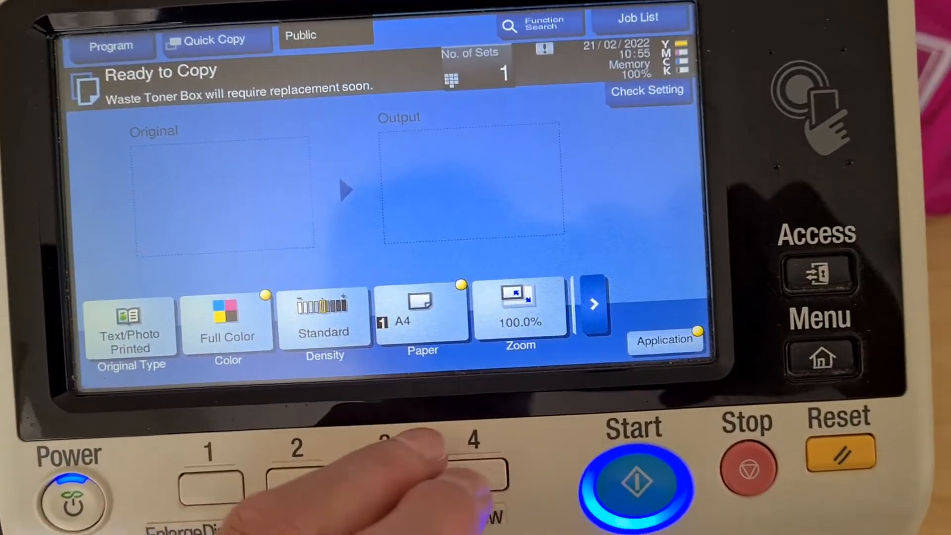
# Step: Enter manual zoom for a stretched copy and start it from the panel
pyautogui.click(519, 309)
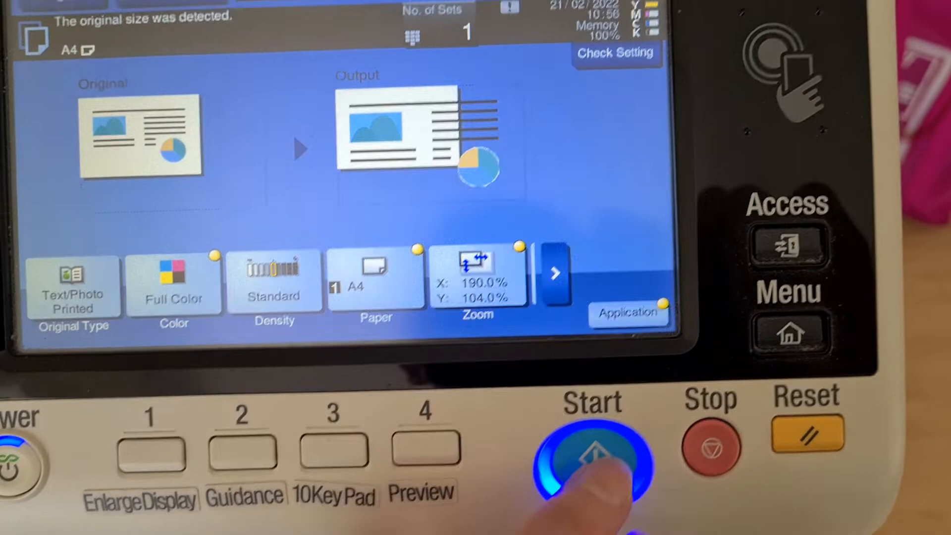
pyautogui.click(591, 454)
pyautogui.write('170')
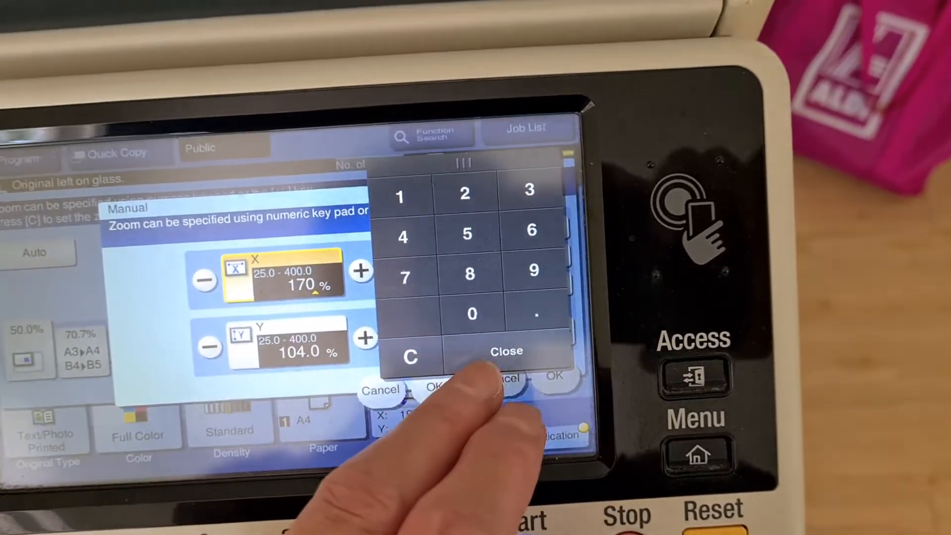
# Step: Confirm the manual zoom at X 170% and Y 104% after keypad entry
pyautogui.click(506, 351)
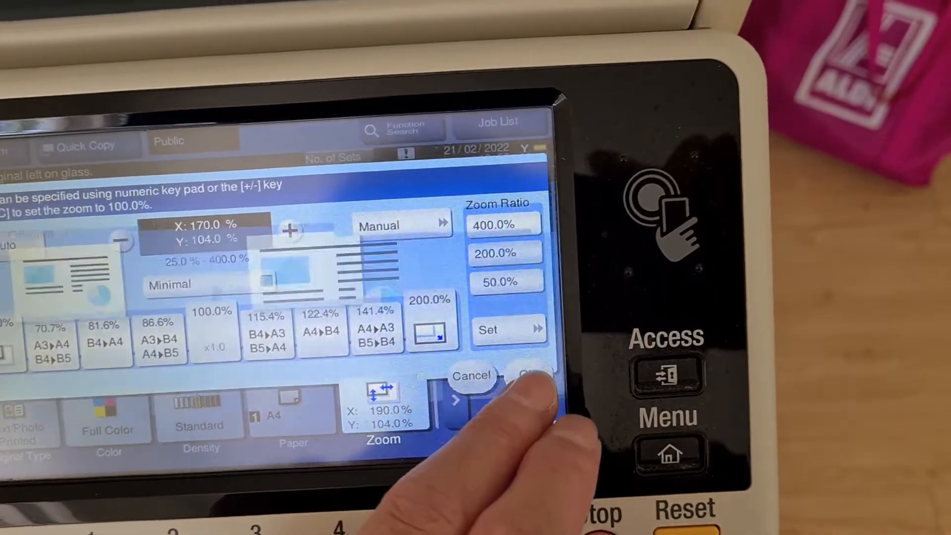
pyautogui.click(532, 381)
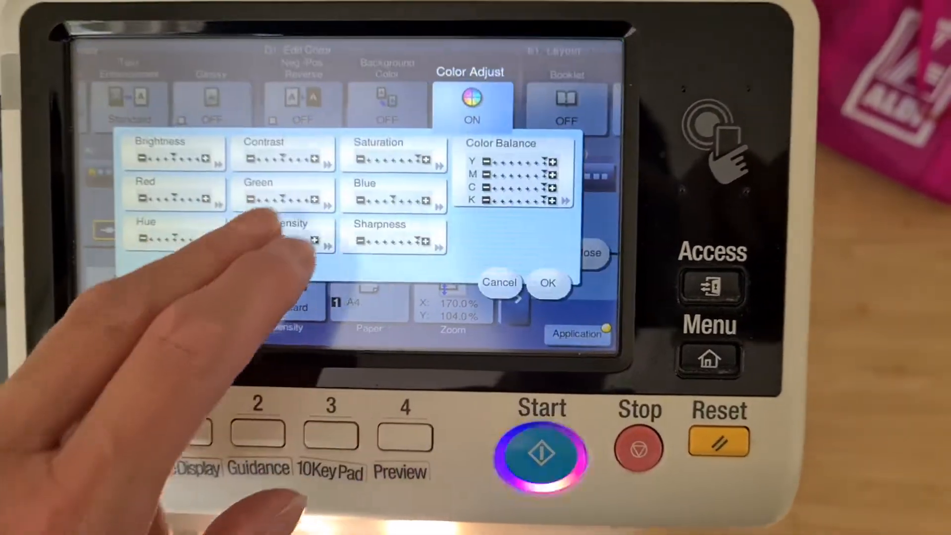
# Step: Fine-tune and accept the colour adjustment levels before scanning the cover
pyautogui.click(174, 197)
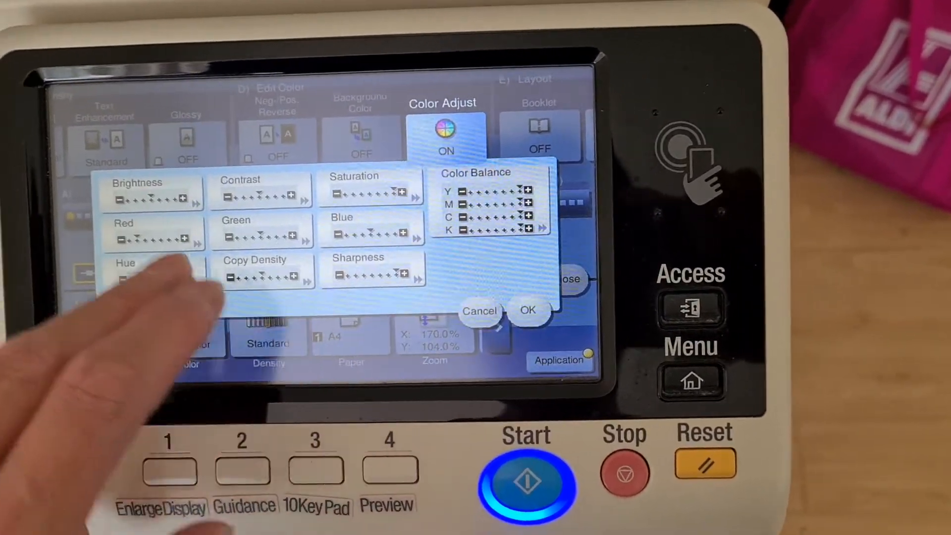
pyautogui.click(144, 188)
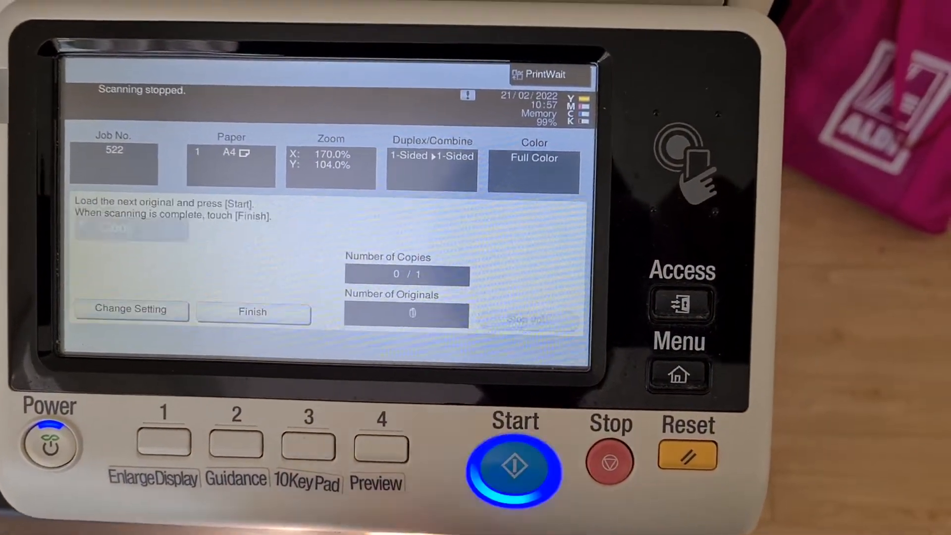
# Step: Finish scanning the original and print the colour-adjusted stretched copy
pyautogui.click(253, 312)
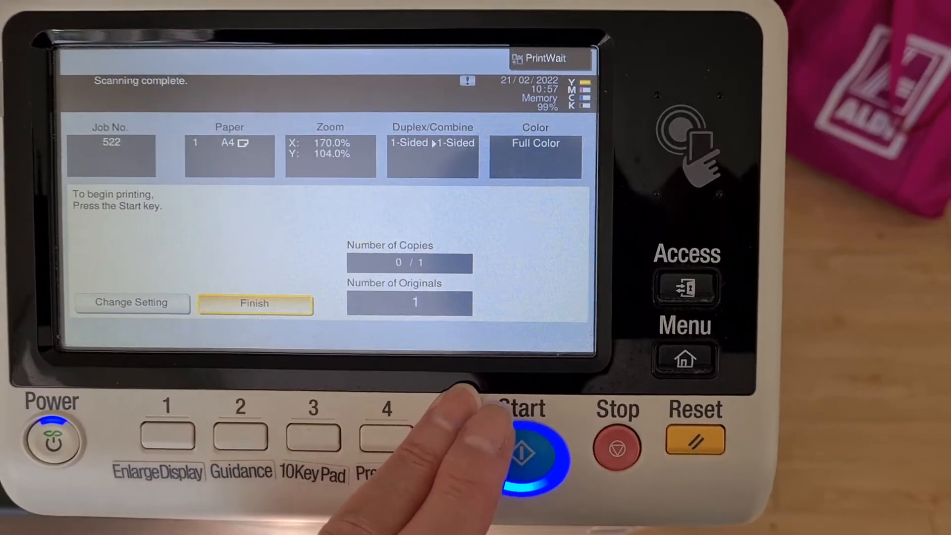
pyautogui.click(527, 456)
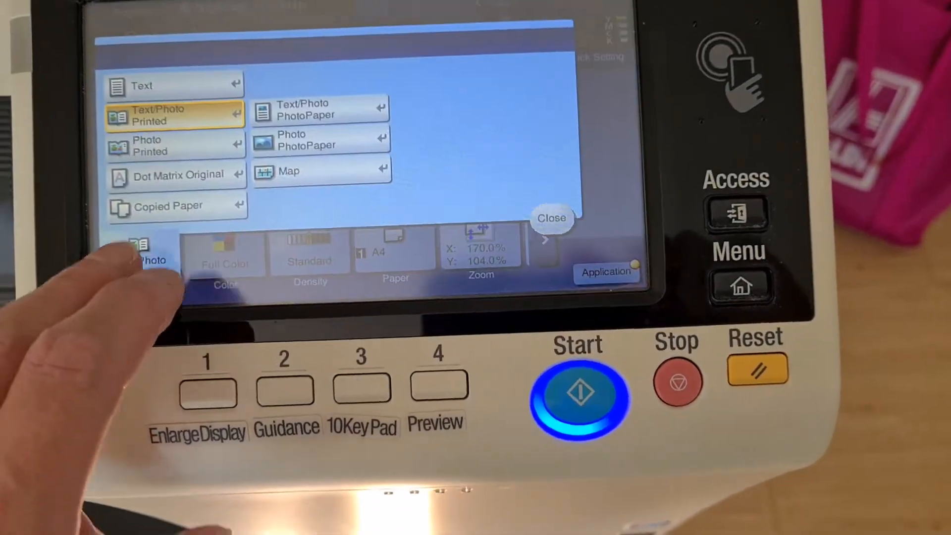
# Step: Keep Text/Photo Printed as original type and go into the Application functions
pyautogui.click(551, 218)
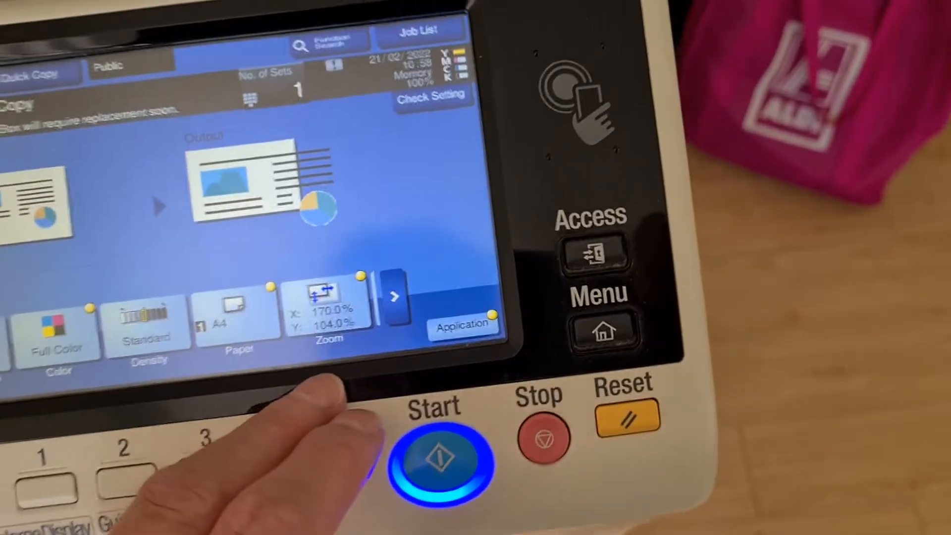
pyautogui.click(465, 327)
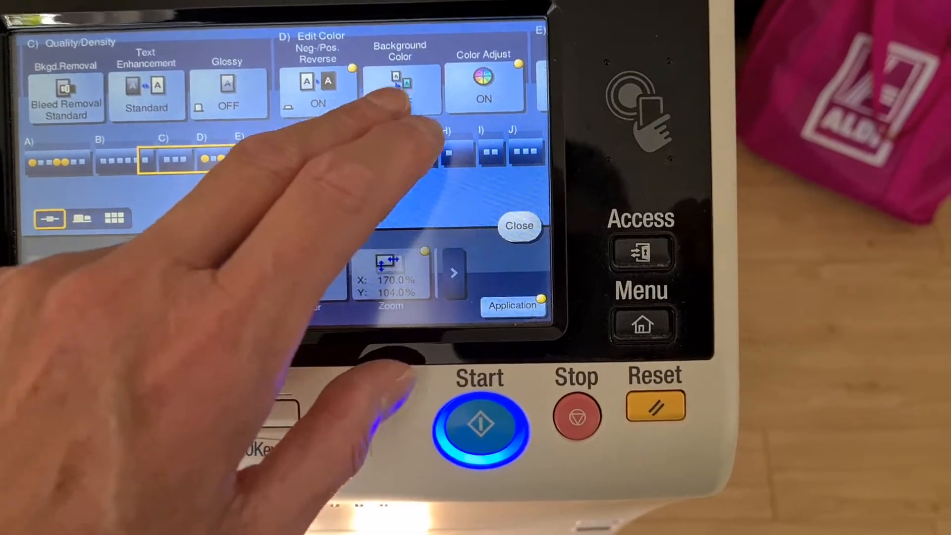
# Step: Pick Aquamarine from the background colour list and confirm it
pyautogui.click(398, 84)
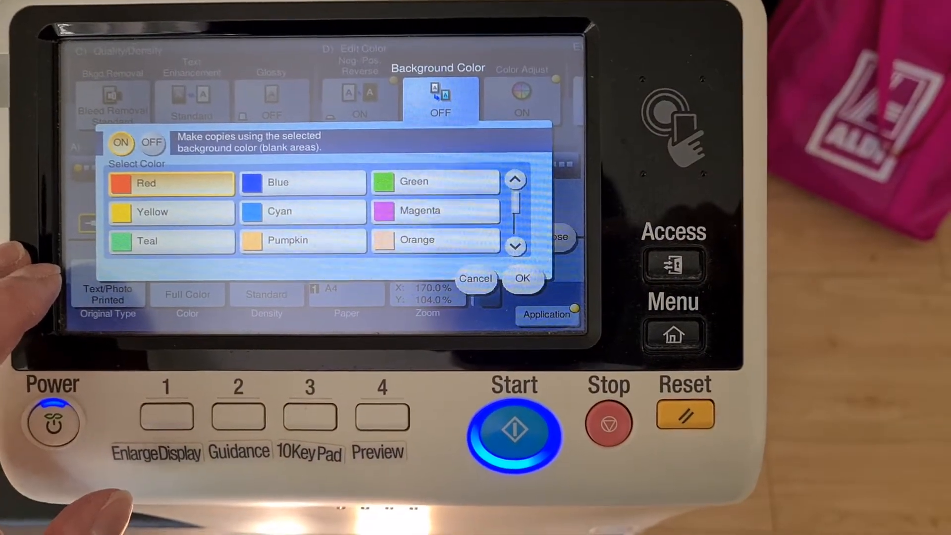
pyautogui.click(516, 246)
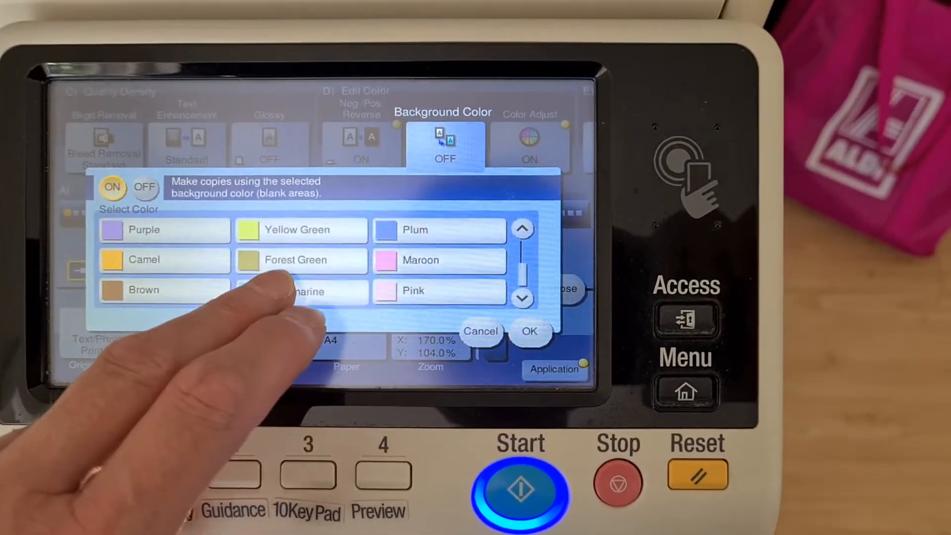
pyautogui.click(302, 292)
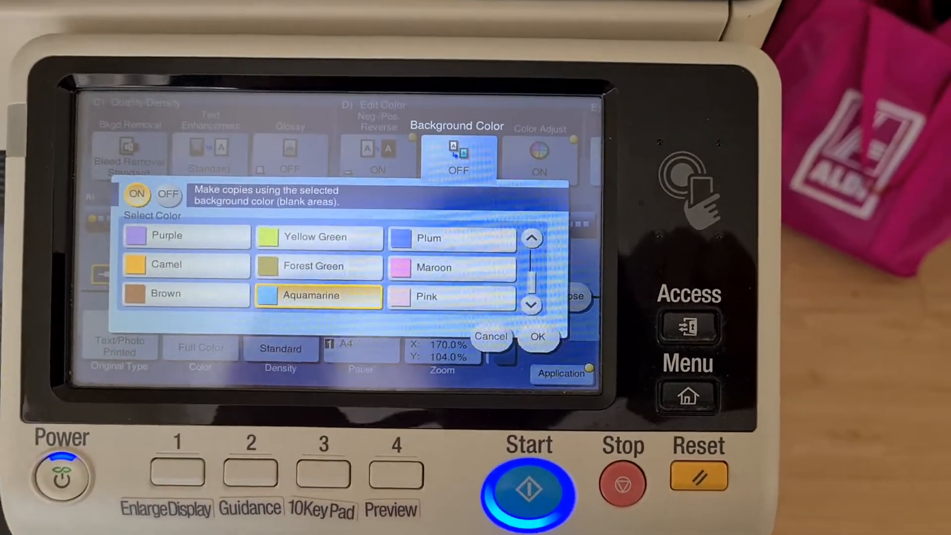
pyautogui.click(537, 337)
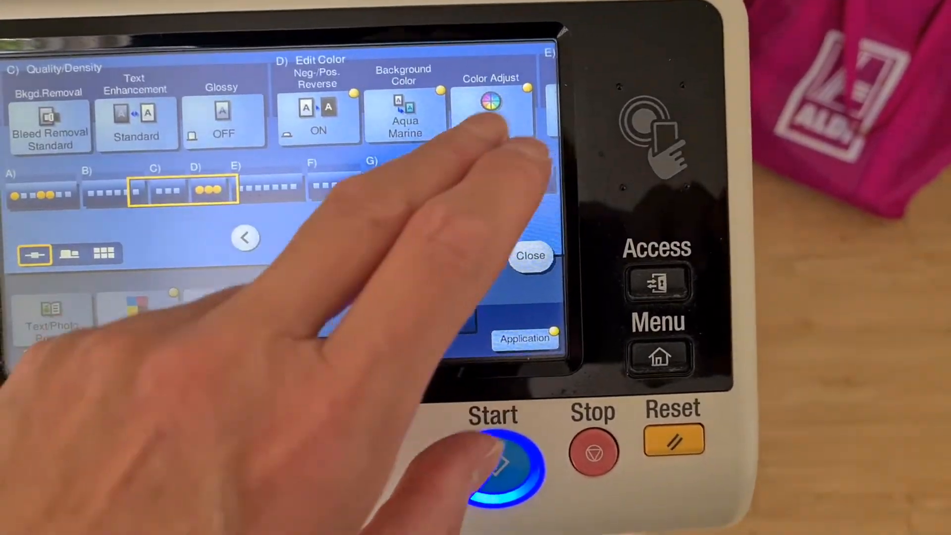
# Step: Scan the cover for the reversed aquamarine-background copy at 170% by 104%
pyautogui.click(492, 103)
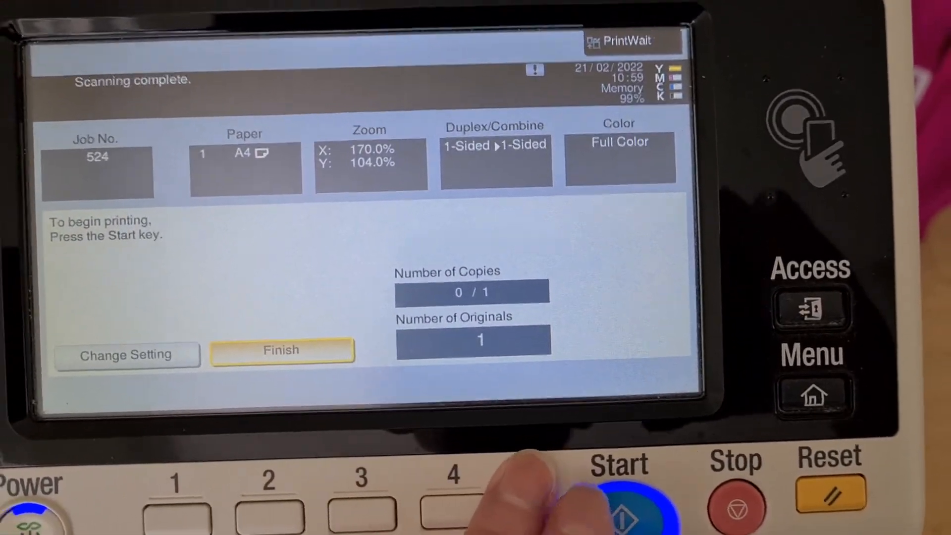
# Step: Print the aquamarine-background copy and show the E) Layout copy functions
pyautogui.click(630, 503)
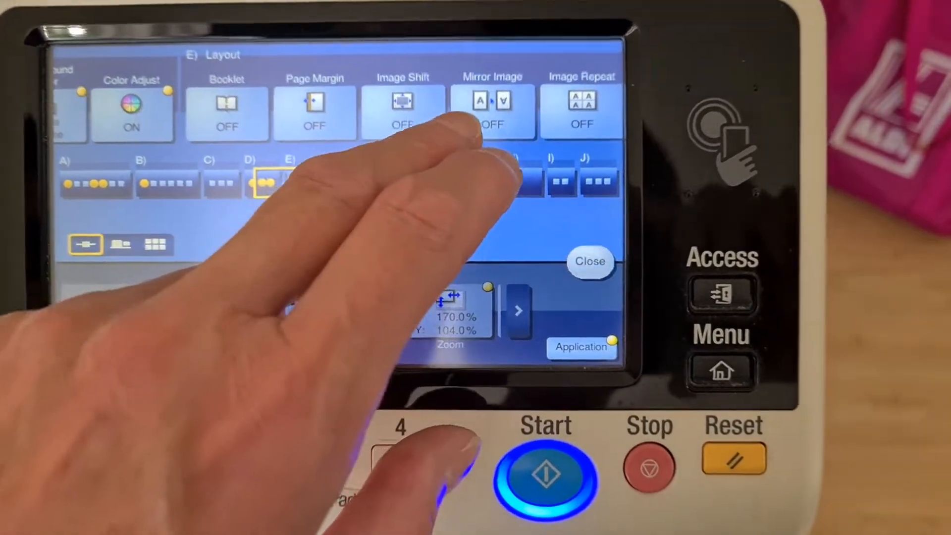
# Step: Scan the cover again and print 2 full-colour copies at 170% by 104%
pyautogui.click(491, 107)
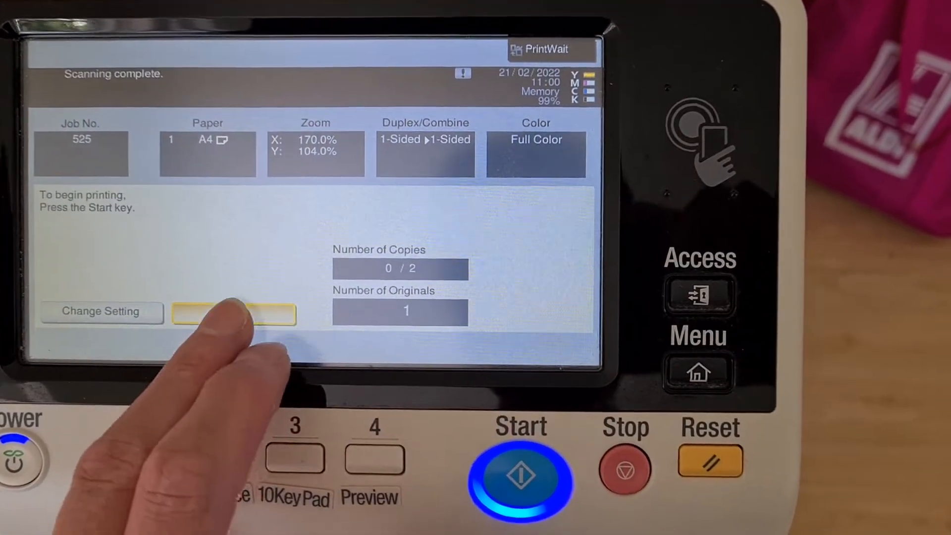
pyautogui.click(515, 476)
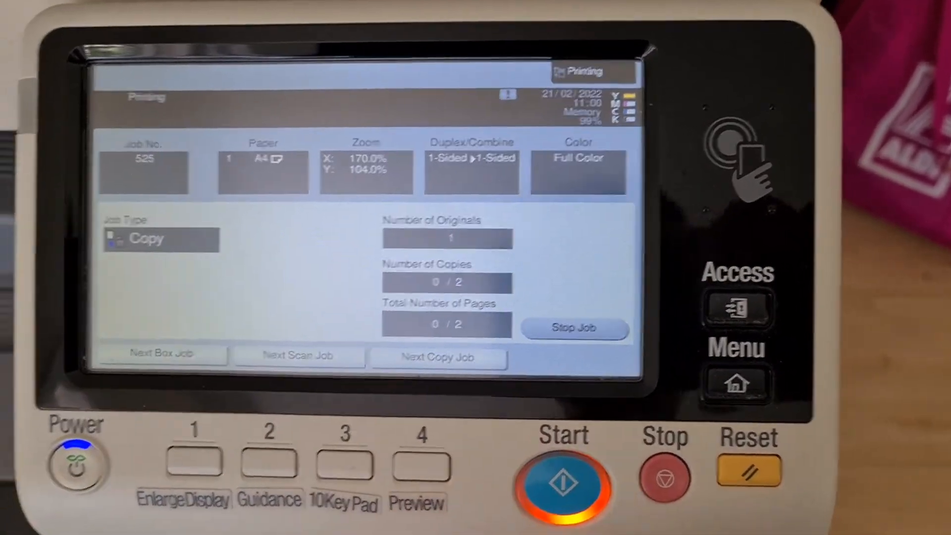